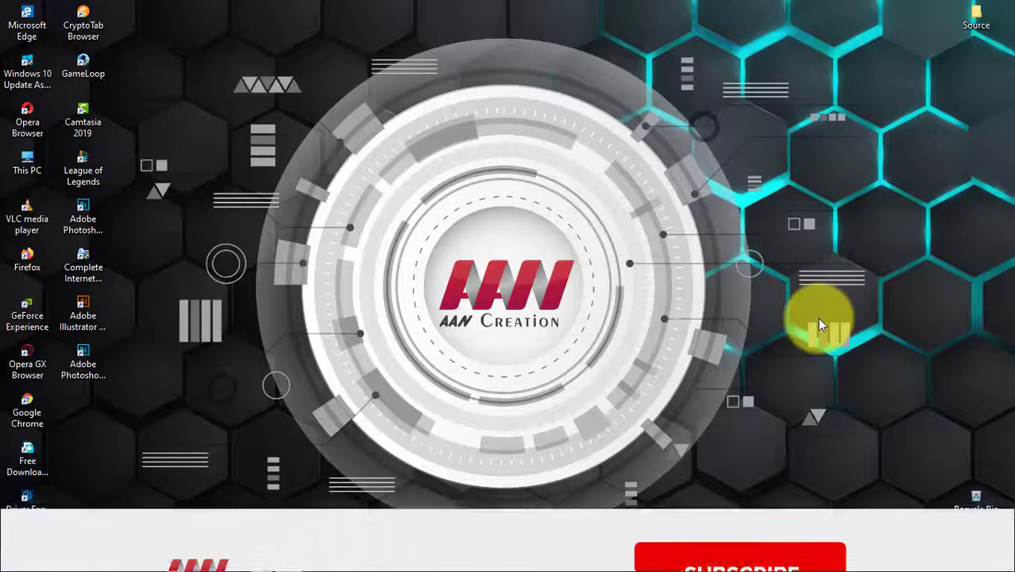
# Expand the taskbar's hidden notification-area icons
pyautogui.click(740, 511)
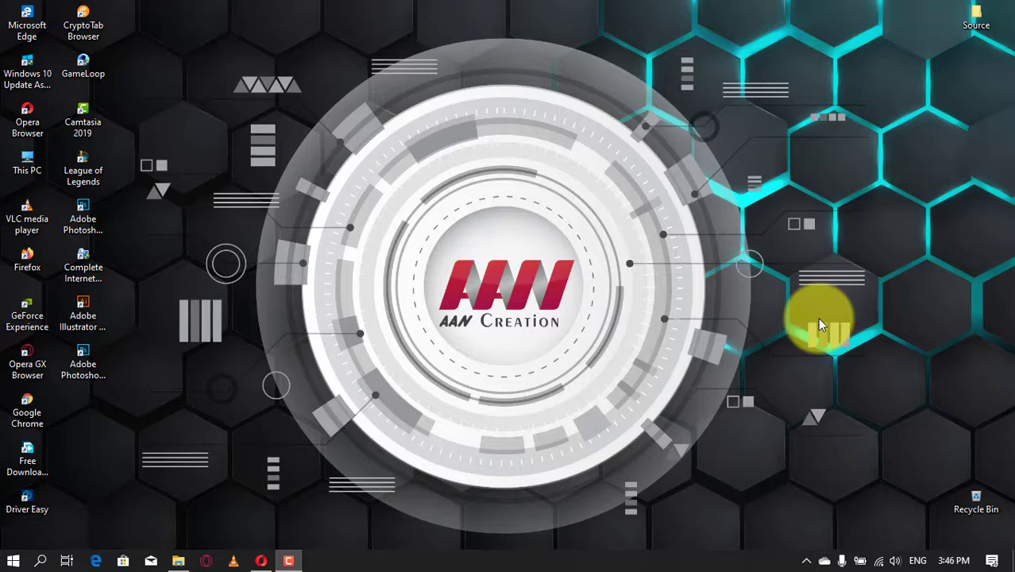
pyautogui.moveTo(862, 317)
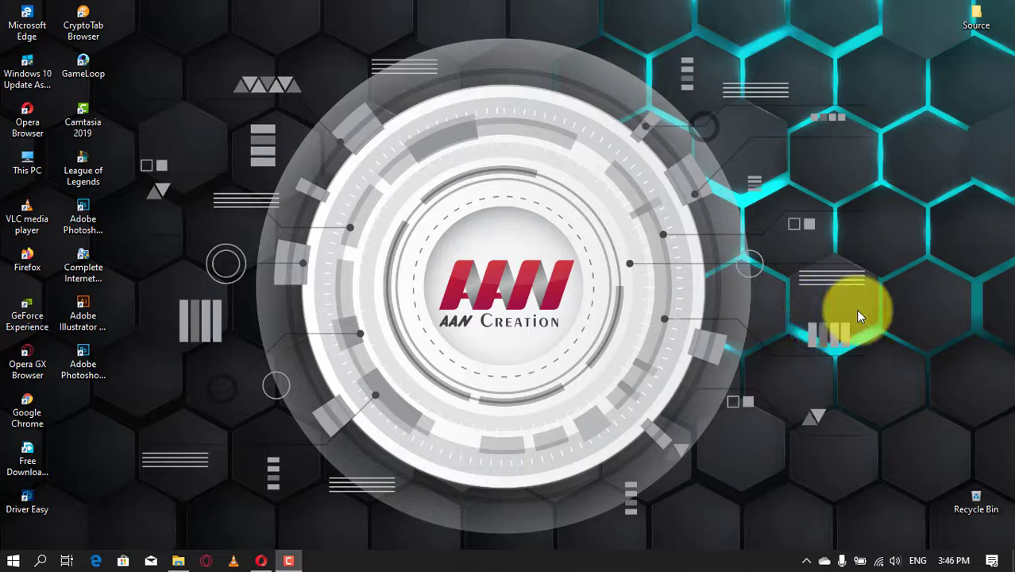
pyautogui.moveTo(822, 326)
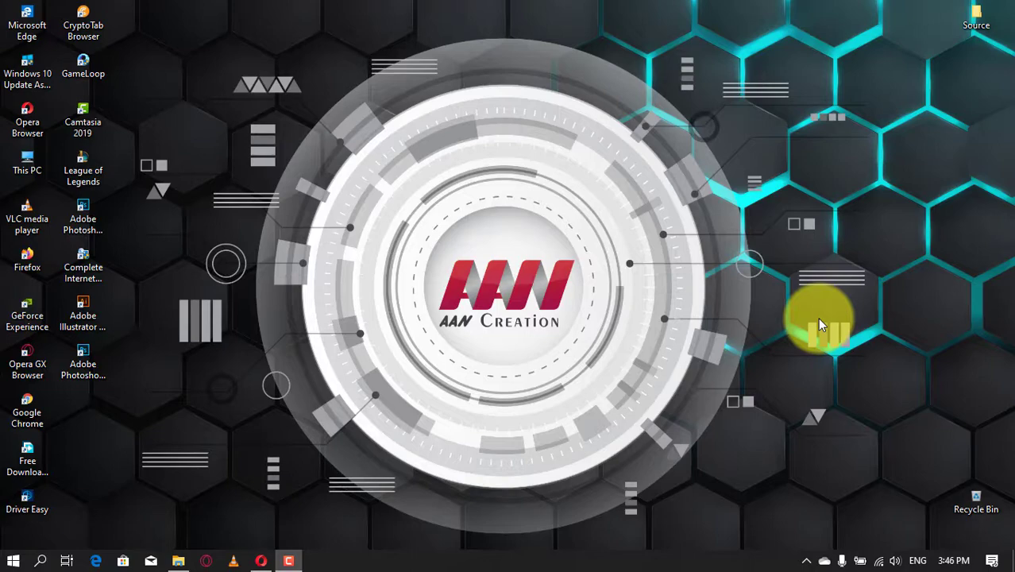
pyautogui.moveTo(822, 322)
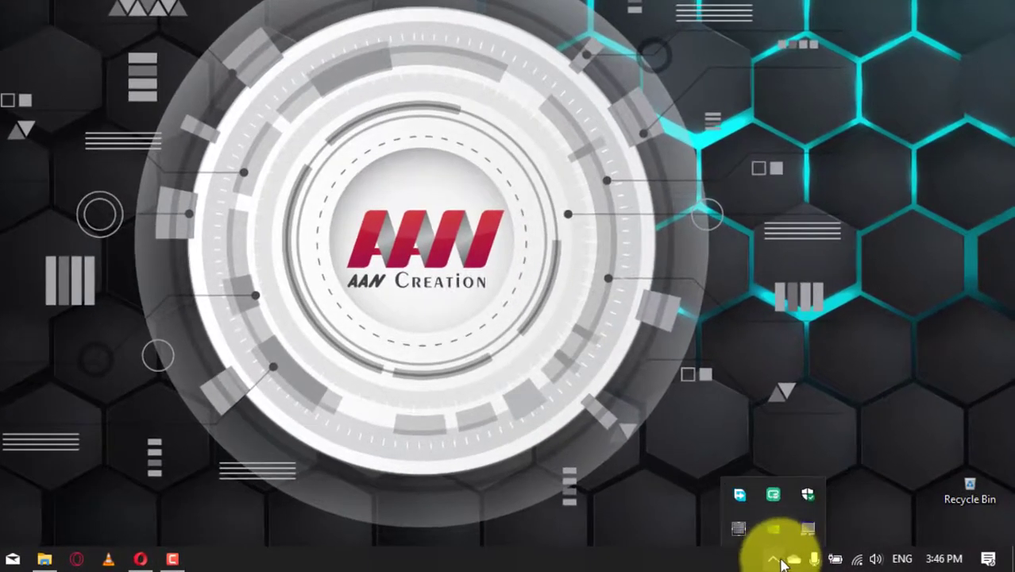
# Pause OneDrive syncing for 24 hours from the tray panel's More menu
pyautogui.click(790, 555)
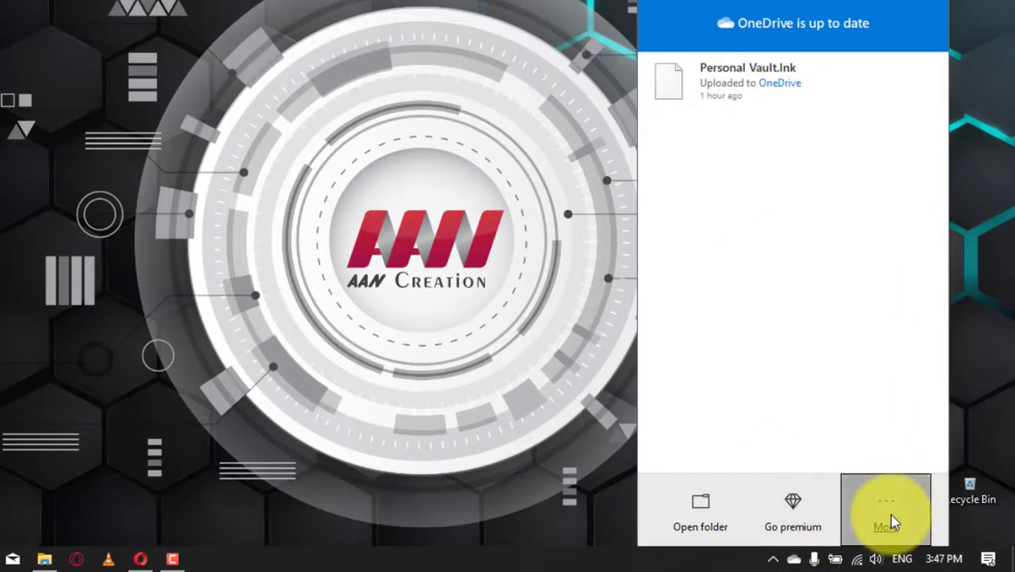
pyautogui.click(886, 513)
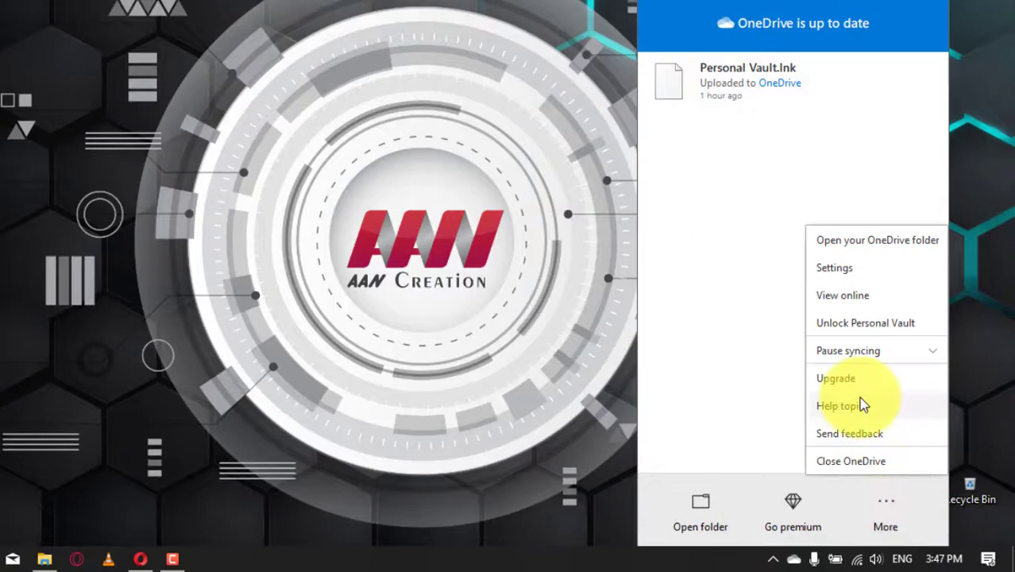
pyautogui.click(847, 350)
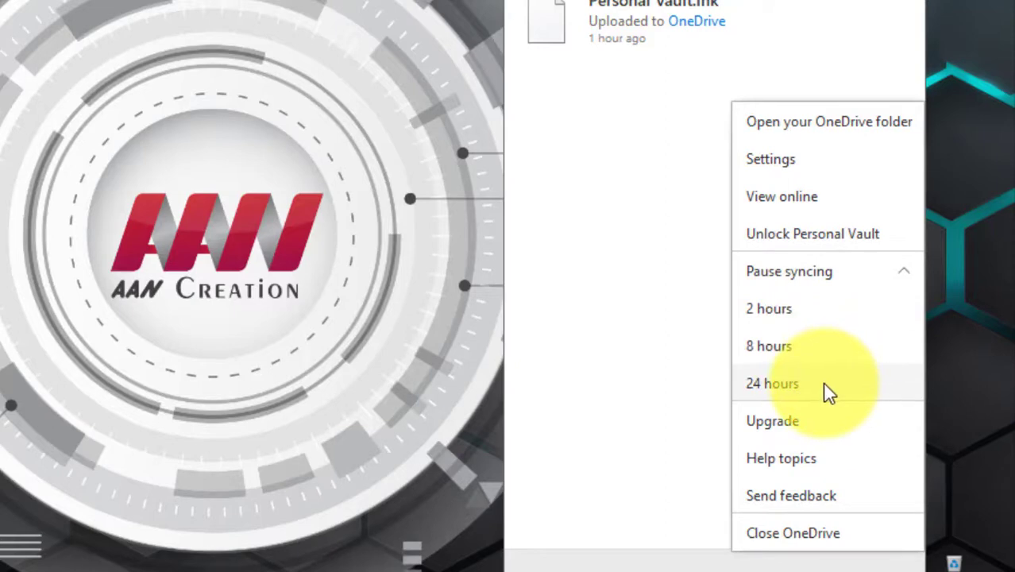
pyautogui.click(771, 383)
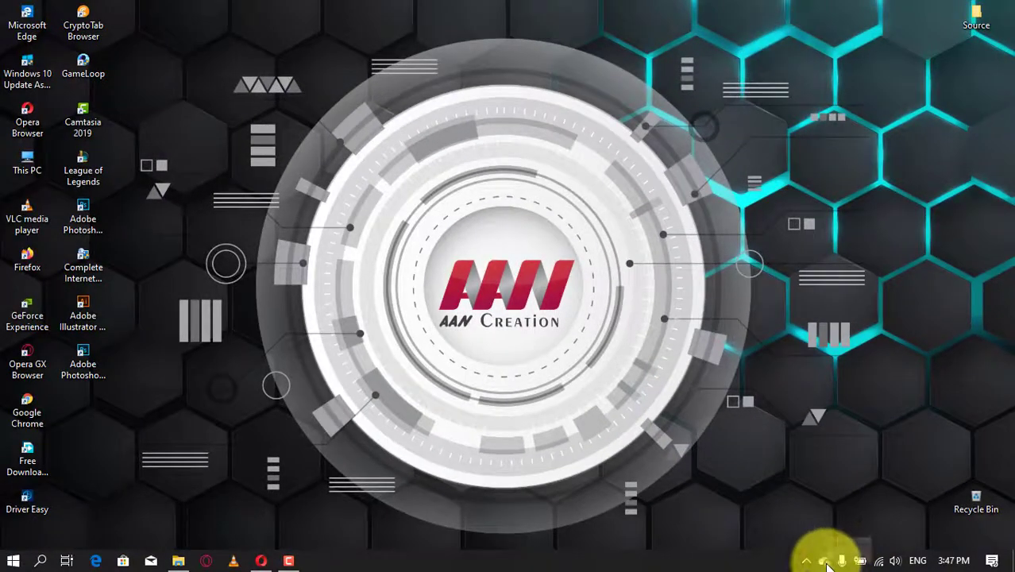
# Resume OneDrive syncing until files are up to date, then reopen More
pyautogui.click(820, 559)
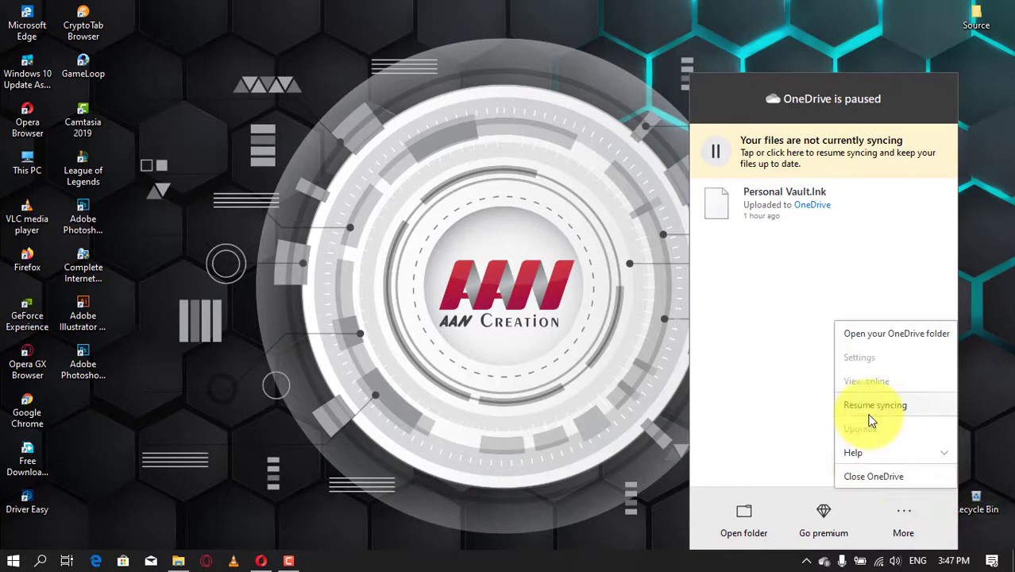
pyautogui.click(874, 404)
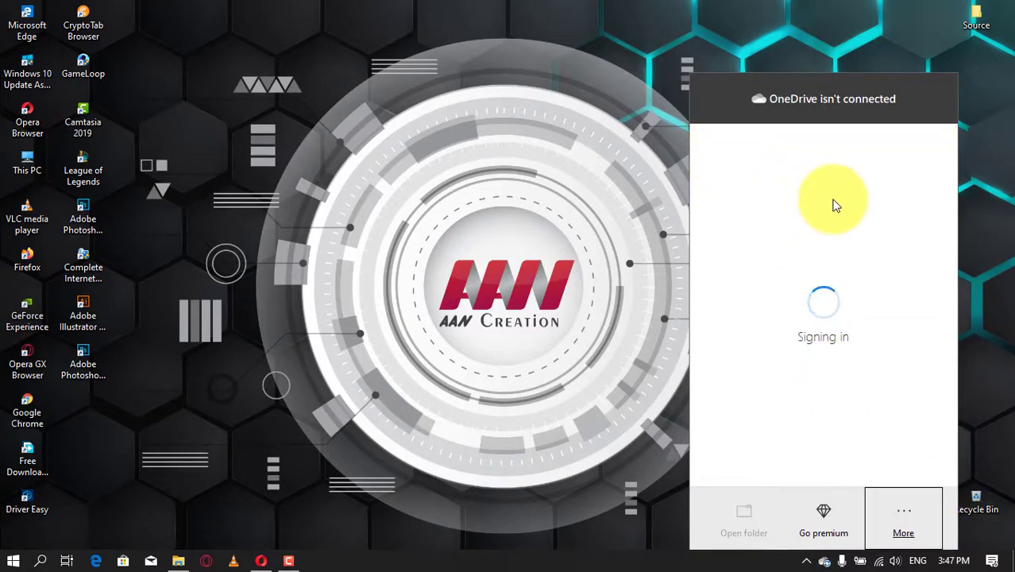
pyautogui.moveTo(841, 207)
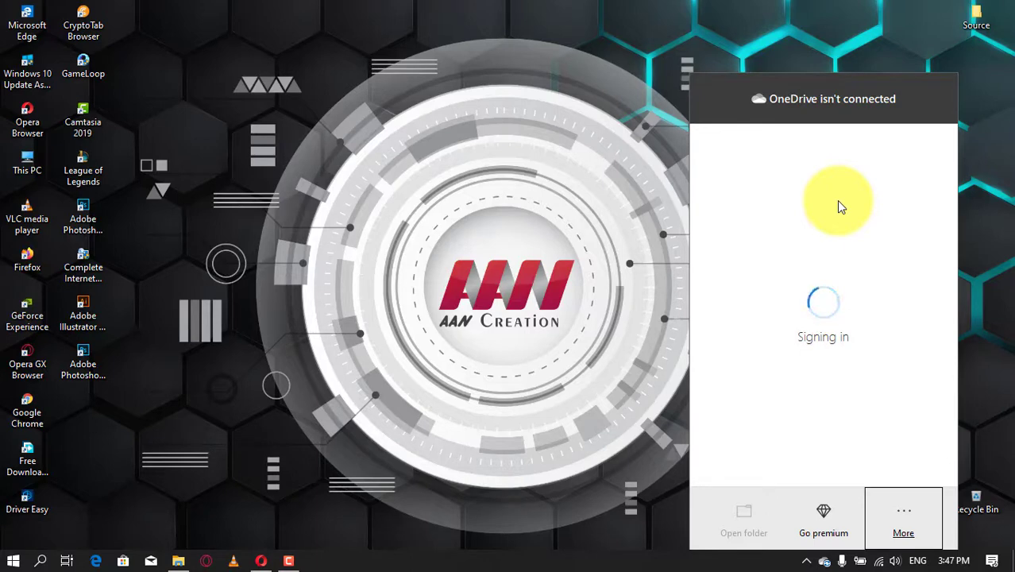
pyautogui.moveTo(879, 233)
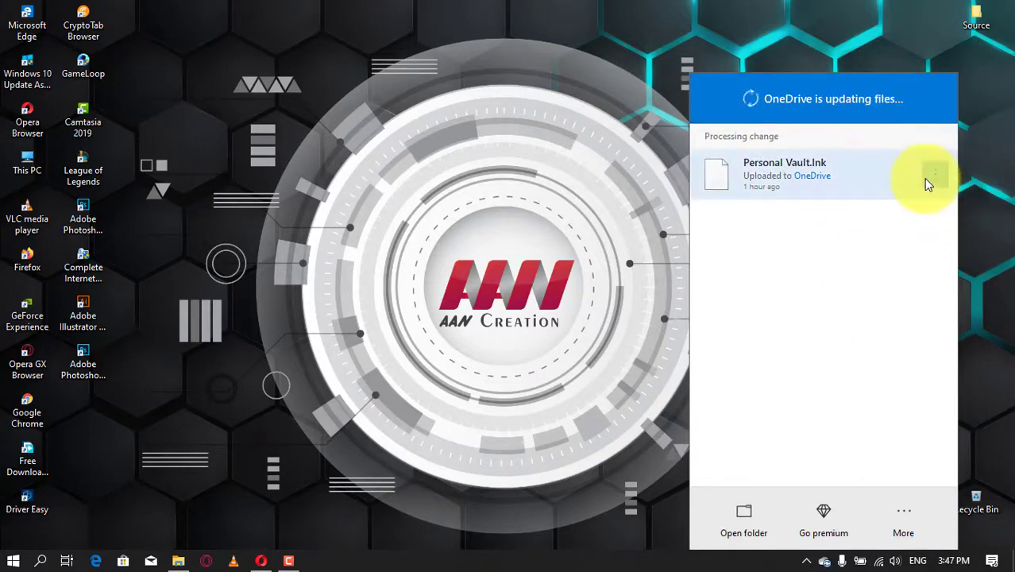
pyautogui.click(903, 512)
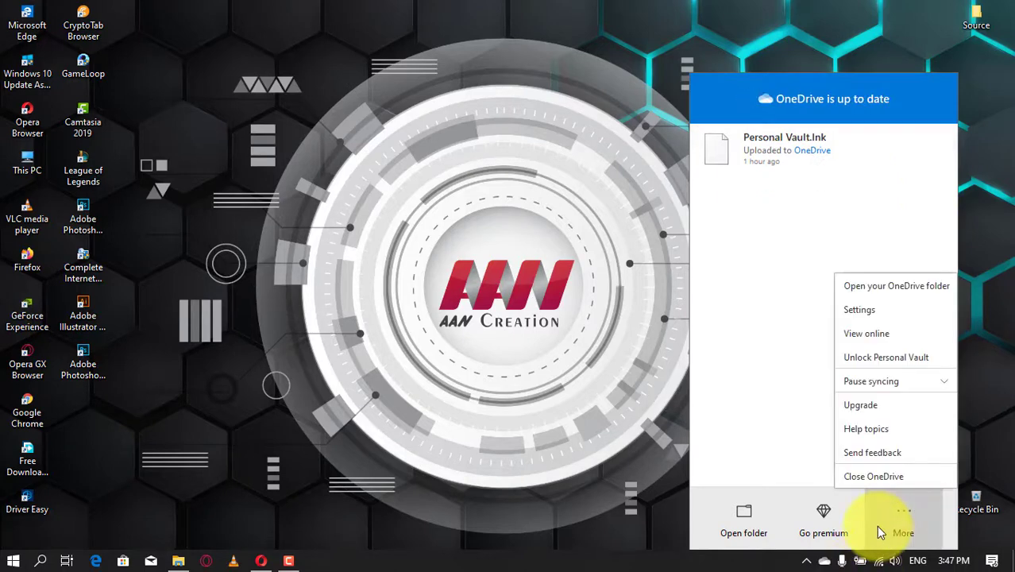
pyautogui.moveTo(886, 475)
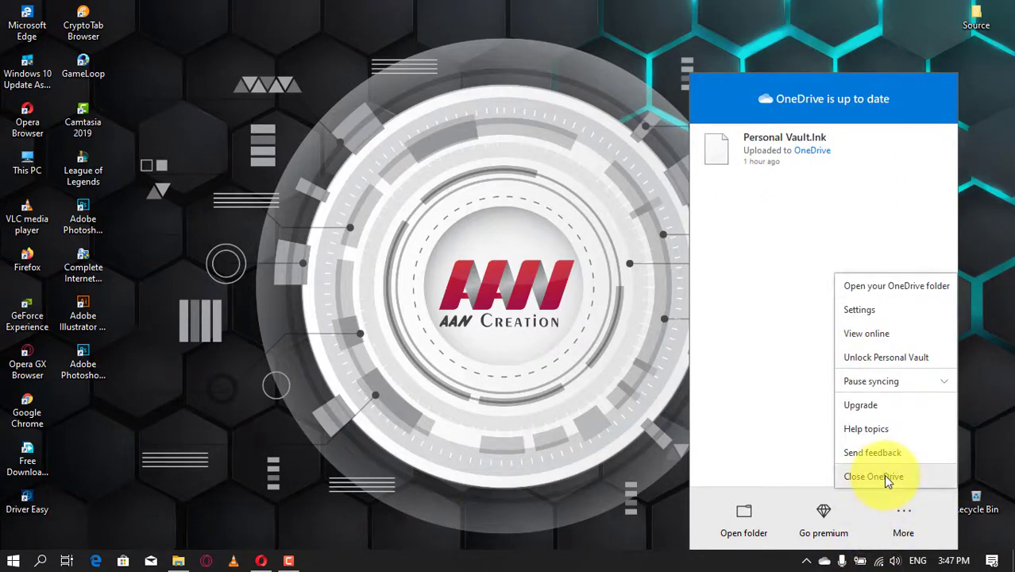
# Choose Close OneDrive to shut the app down
pyautogui.click(874, 476)
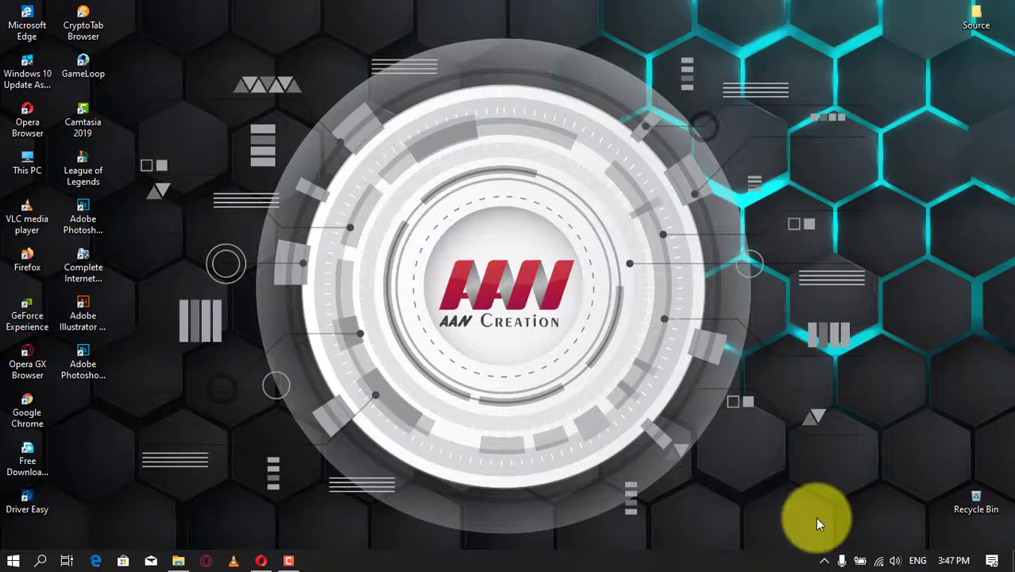
pyautogui.moveTo(317, 557)
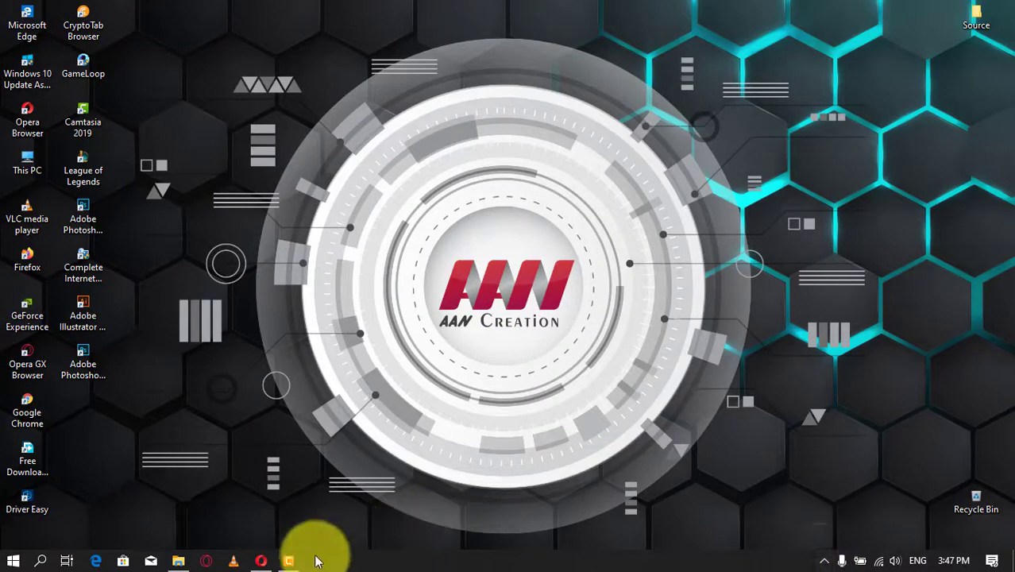